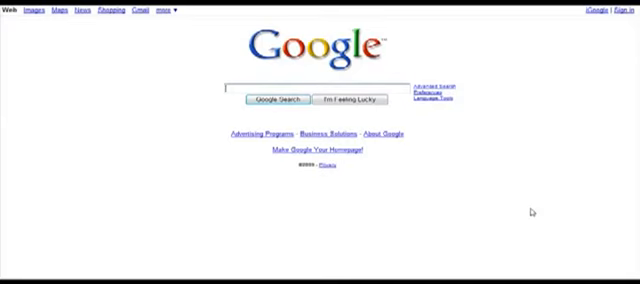
# Search Google for 'video' to find video hosting sites
pyautogui.write('video hosting')
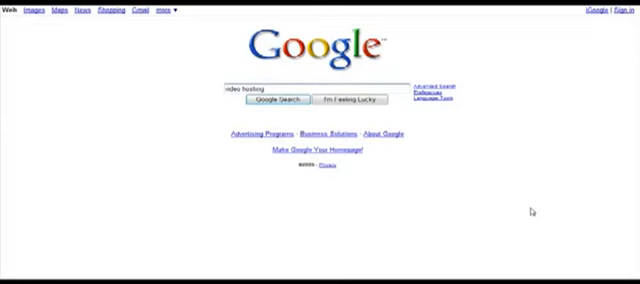
pyautogui.click(272, 102)
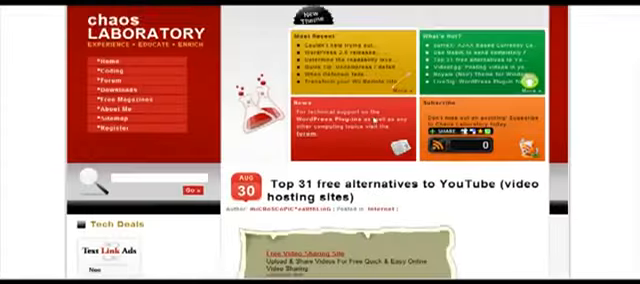
# Scroll down through the Chaos Laboratory list of 31 free YouTube alternatives
pyautogui.scroll(-3)
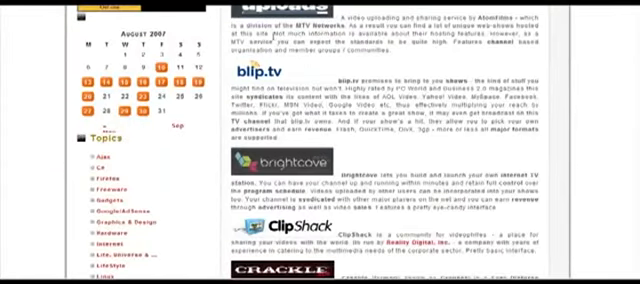
pyautogui.scroll(-3)
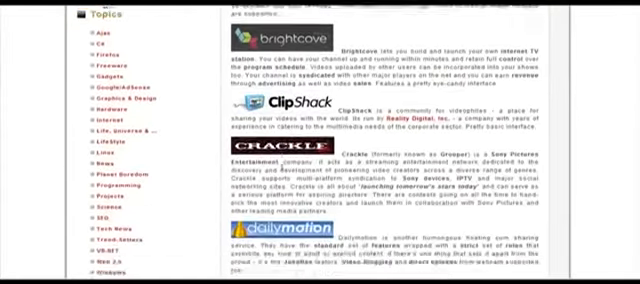
pyautogui.scroll(-3)
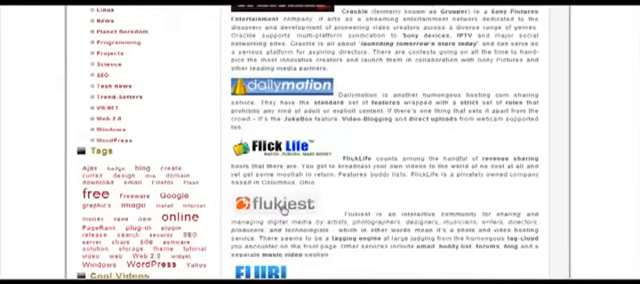
pyautogui.scroll(-3)
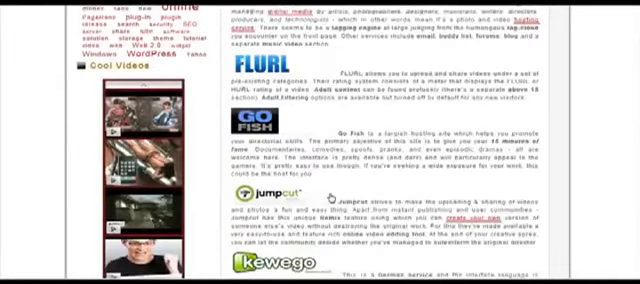
pyautogui.scroll(-3)
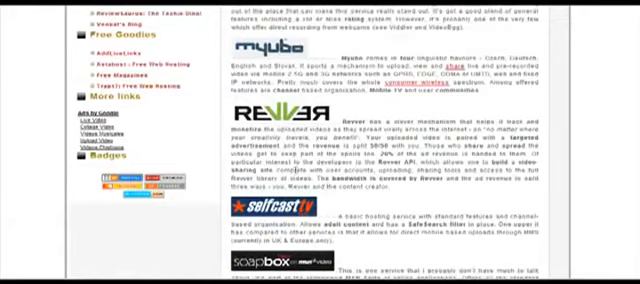
pyautogui.scroll(-3)
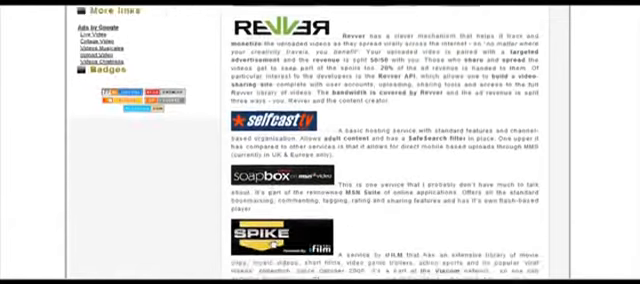
pyautogui.scroll(-3)
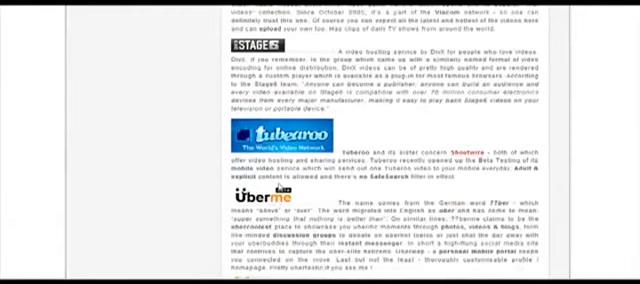
pyautogui.scroll(-3)
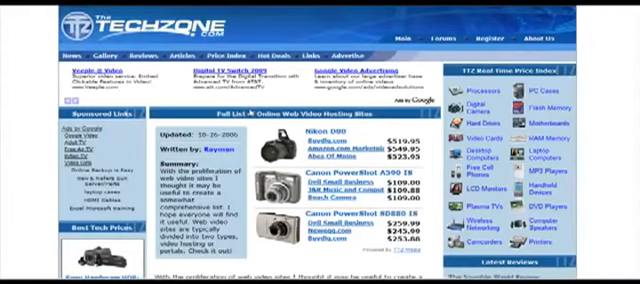
# Scroll through TechZone's video hosting list past Yahoo Video, Google Video and Current
pyautogui.scroll(-3)
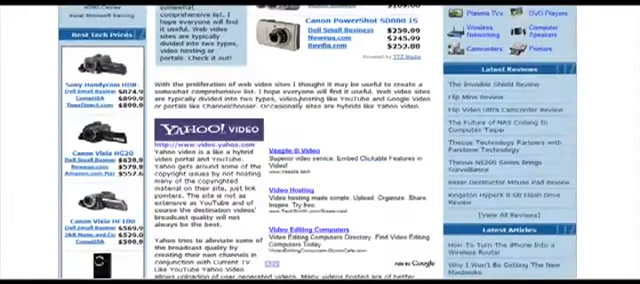
pyautogui.scroll(-3)
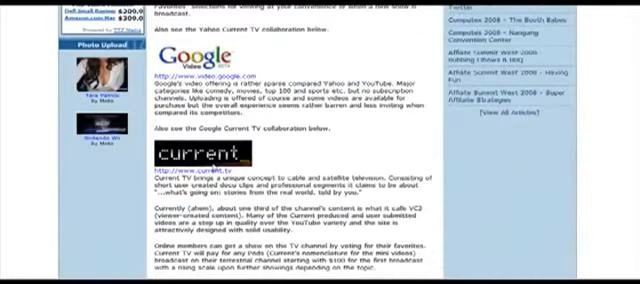
pyautogui.scroll(-3)
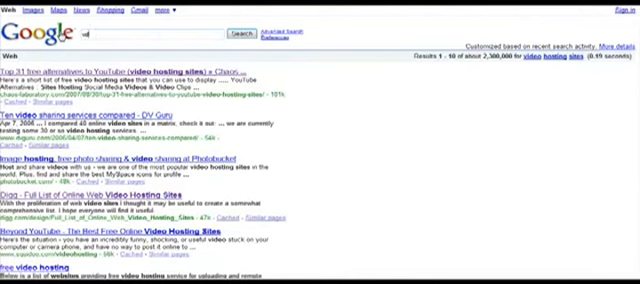
# Run a follow-up Google search for 'video classic'
pyautogui.write('video classic')
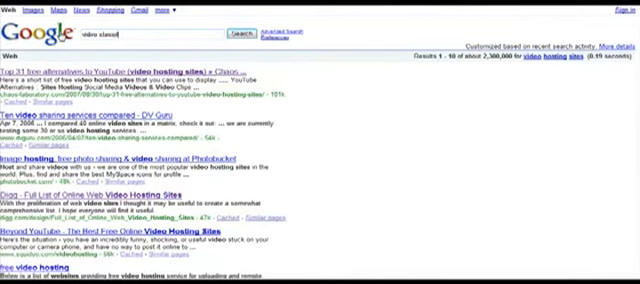
pyautogui.click(236, 32)
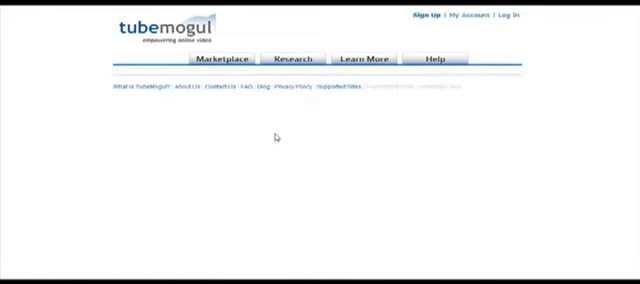
# Go from TubeMogul's Sign Up form to the Log In page
pyautogui.click(416, 16)
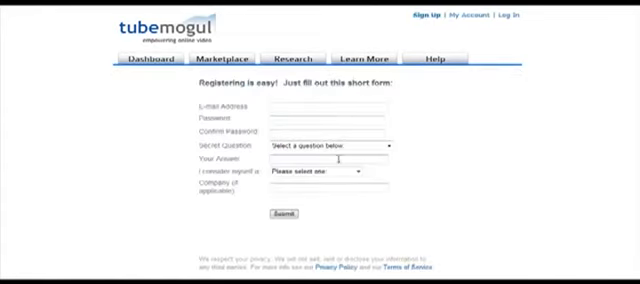
pyautogui.moveTo(484, 20)
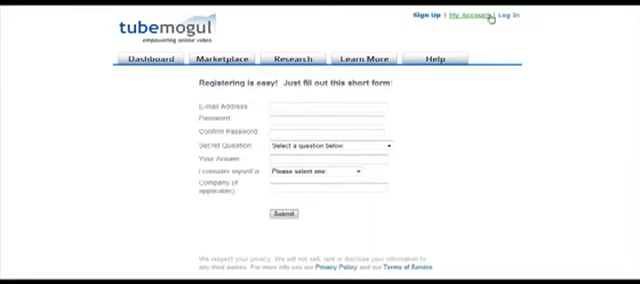
pyautogui.click(514, 14)
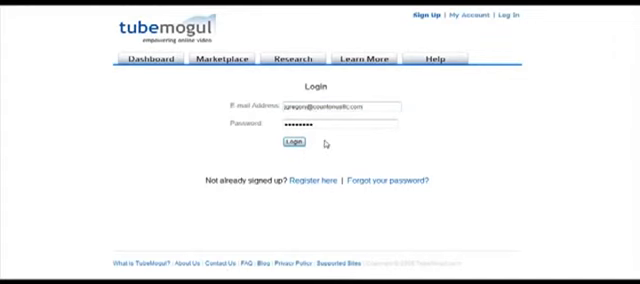
# Log in to TubeMogul with the entered email and password to reach the dashboard
pyautogui.click(296, 140)
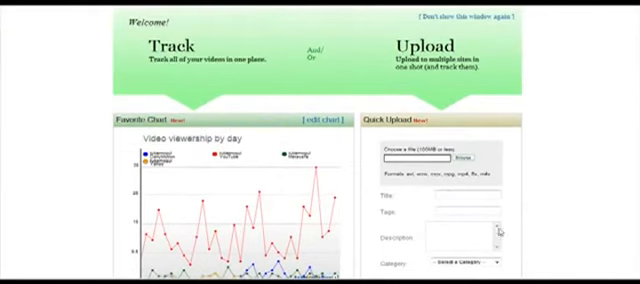
pyautogui.scroll(-3)
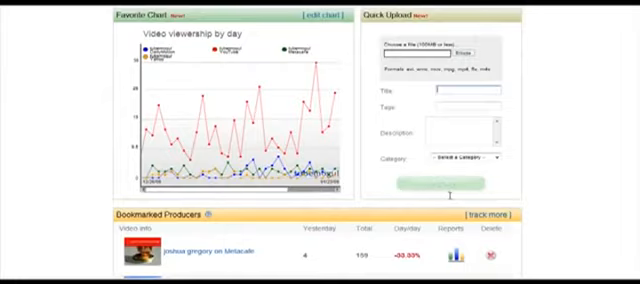
pyautogui.scroll(3)
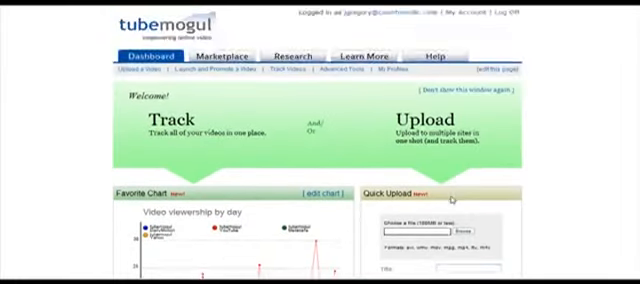
pyautogui.scroll(-3)
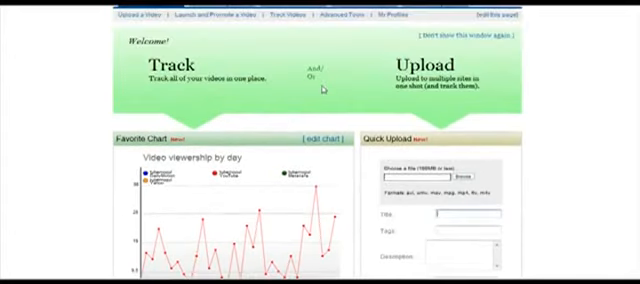
pyautogui.scroll(3)
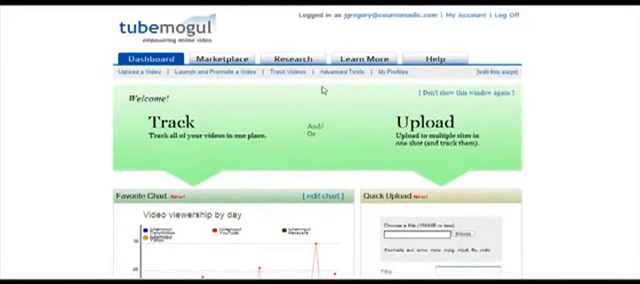